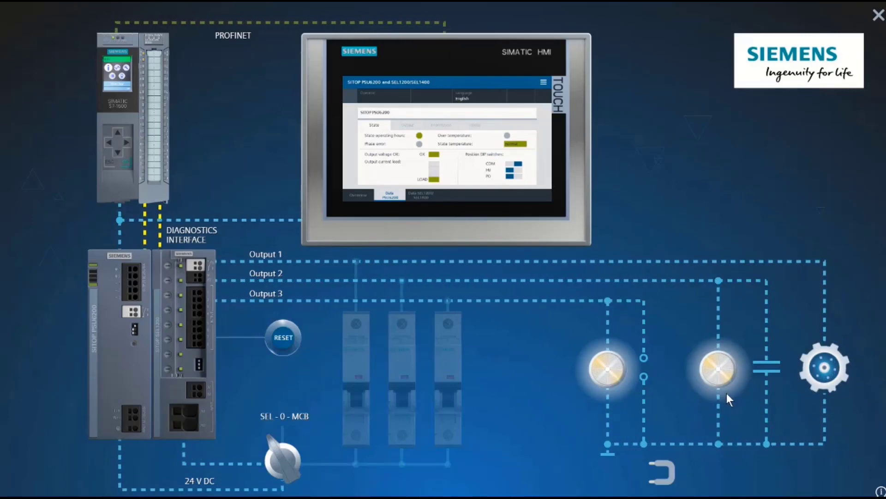
pyautogui.moveTo(605, 389)
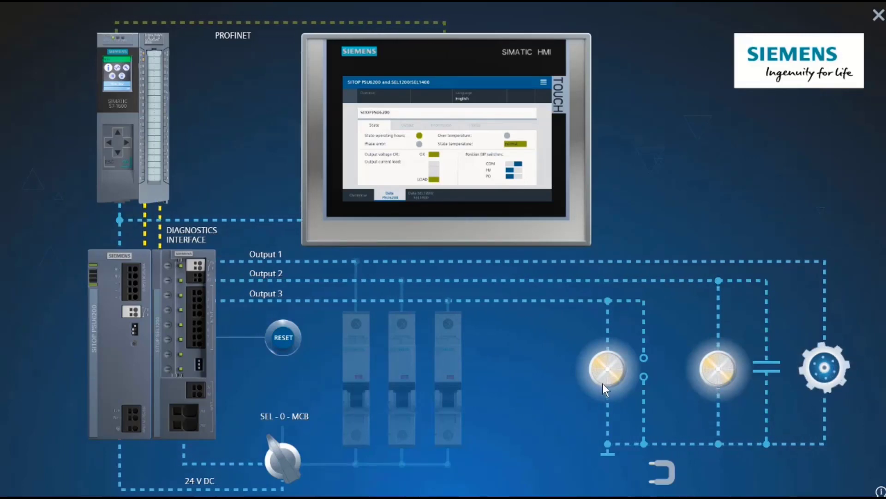
pyautogui.moveTo(135, 373)
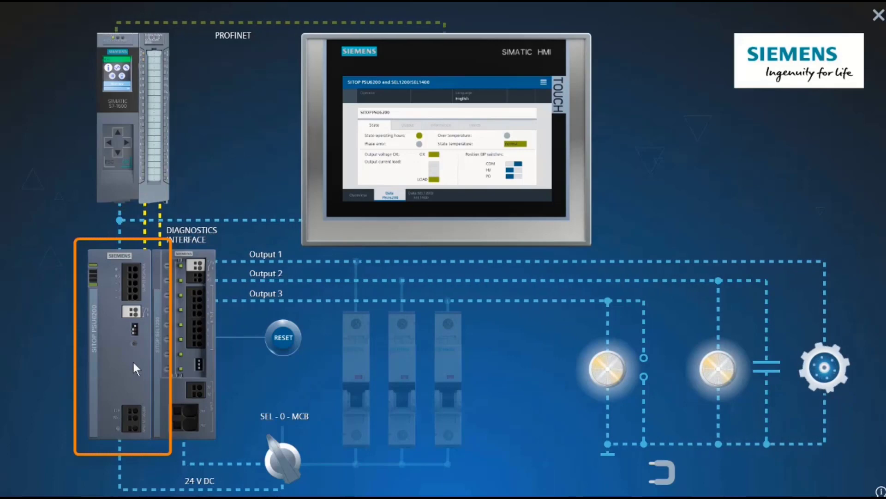
pyautogui.moveTo(146, 356)
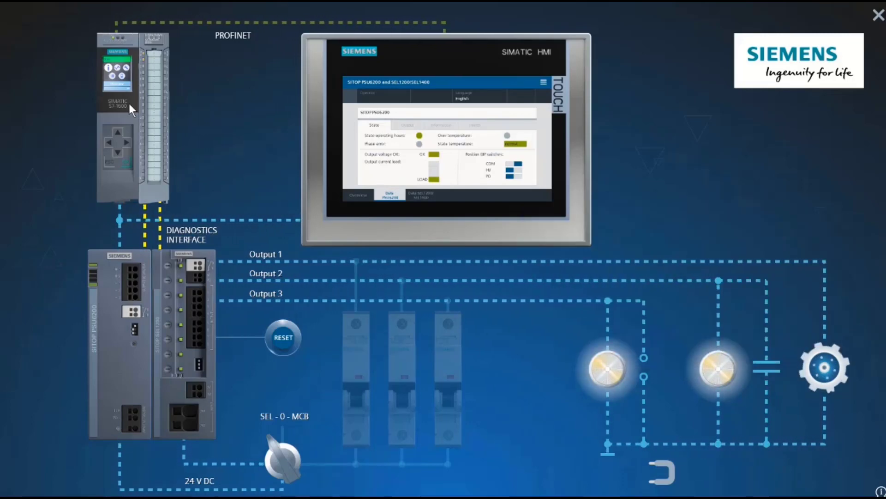
pyautogui.moveTo(292, 152)
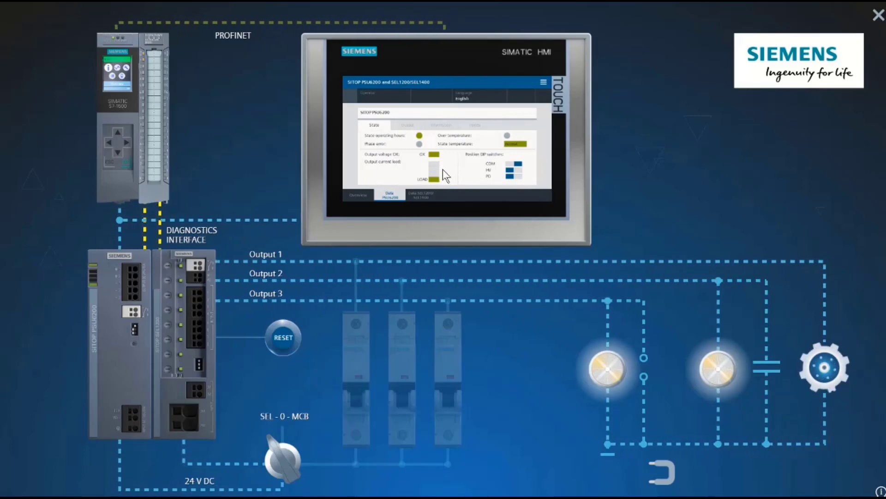
pyautogui.moveTo(446, 158)
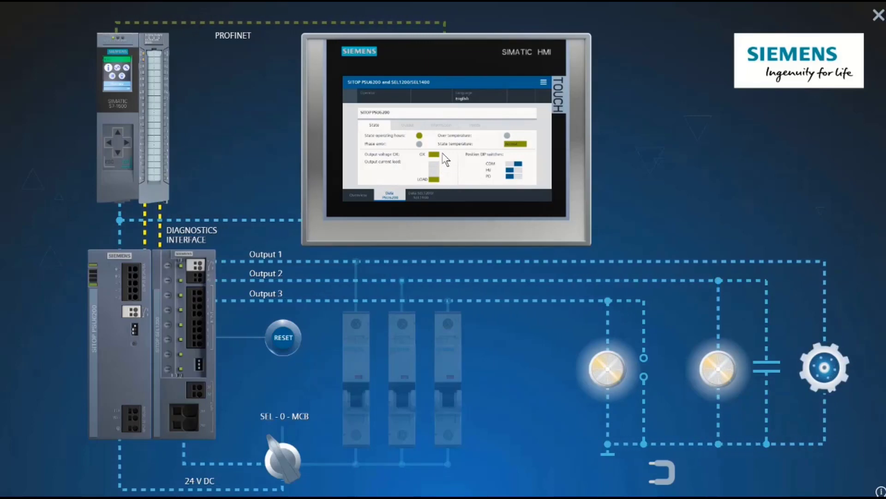
pyautogui.moveTo(524, 155)
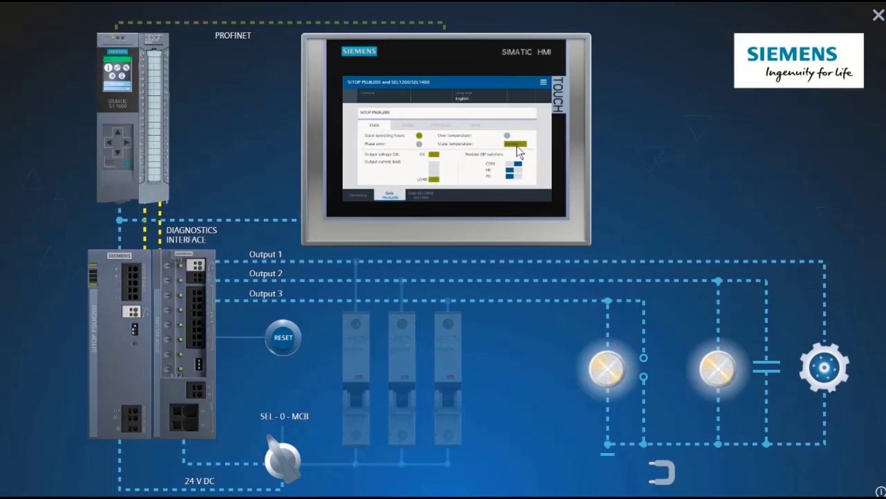
pyautogui.moveTo(532, 180)
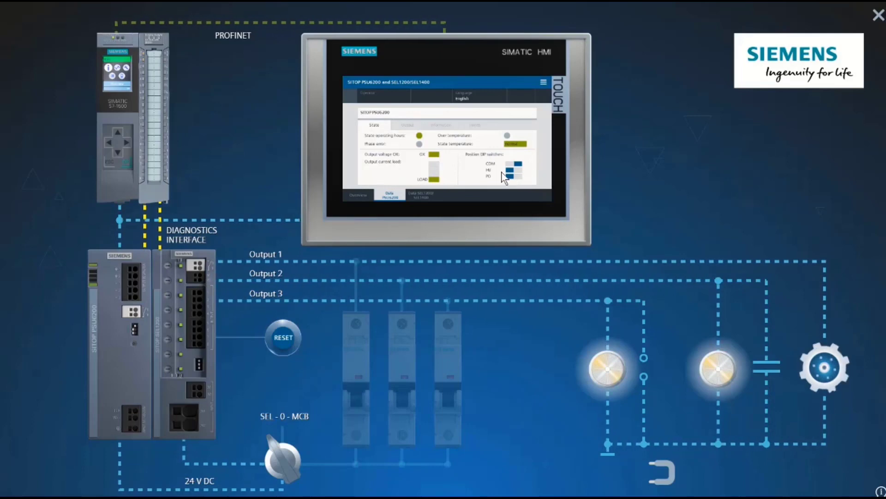
# Step: Show the Information view with the PSU6200's name, serial number, article number and operating hours
pyautogui.click(440, 125)
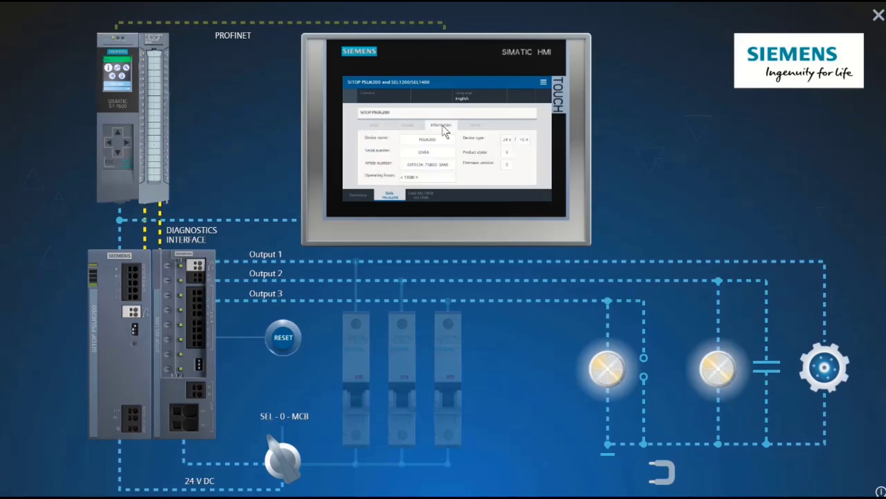
pyautogui.moveTo(472, 161)
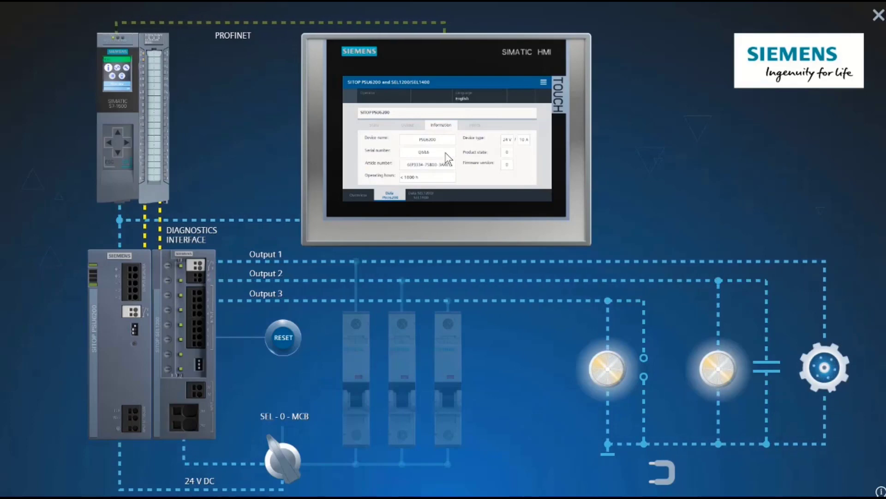
pyautogui.moveTo(456, 171)
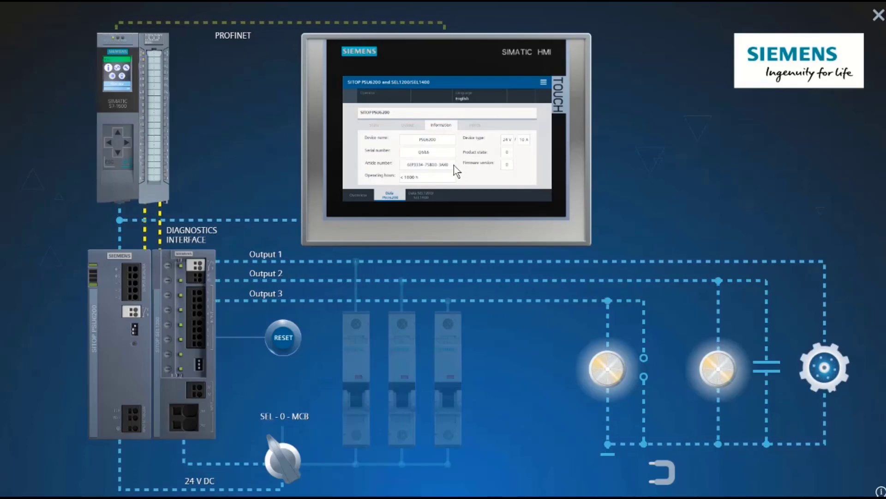